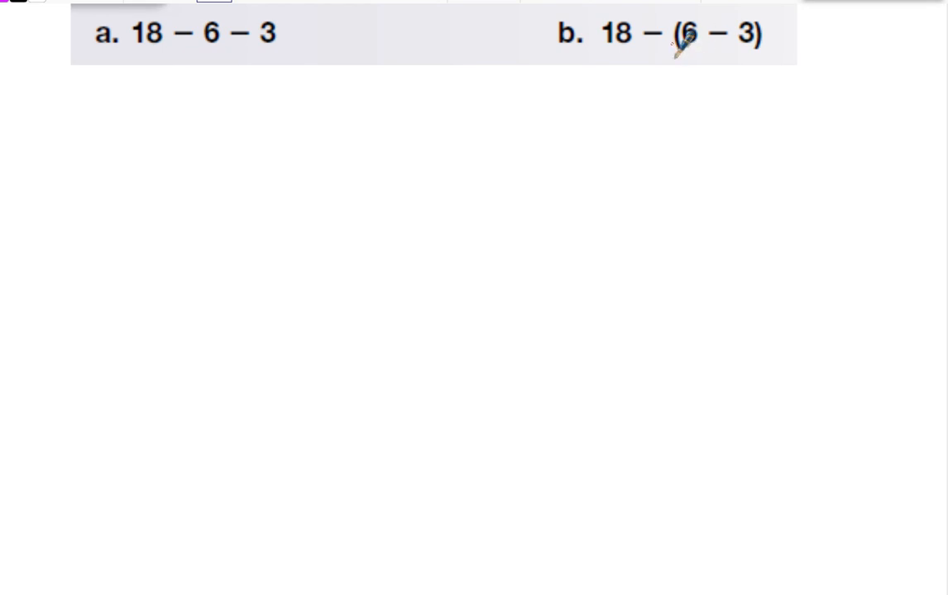
Underline (6 − 3) in problem b and write a P beside it
drag(670, 61, 769, 58)
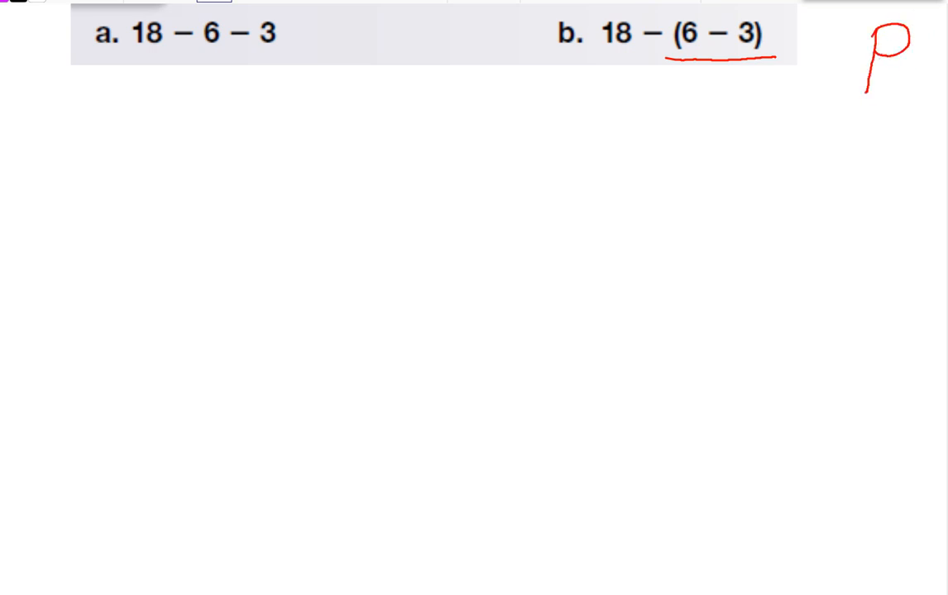
drag(889, 112, 864, 153)
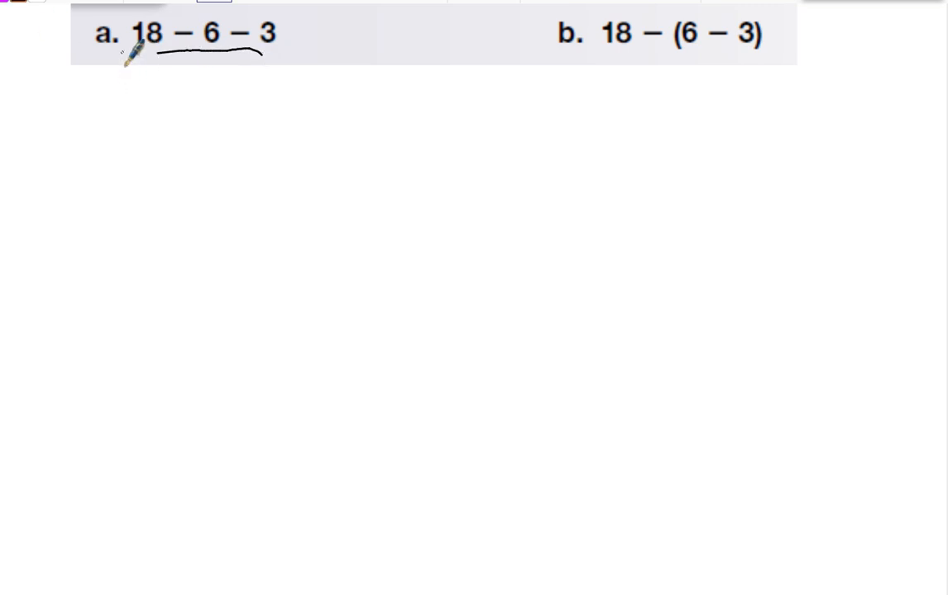
Draw black underline strokes beneath 18 − 6 − 3 in problem a
drag(124, 51, 264, 51)
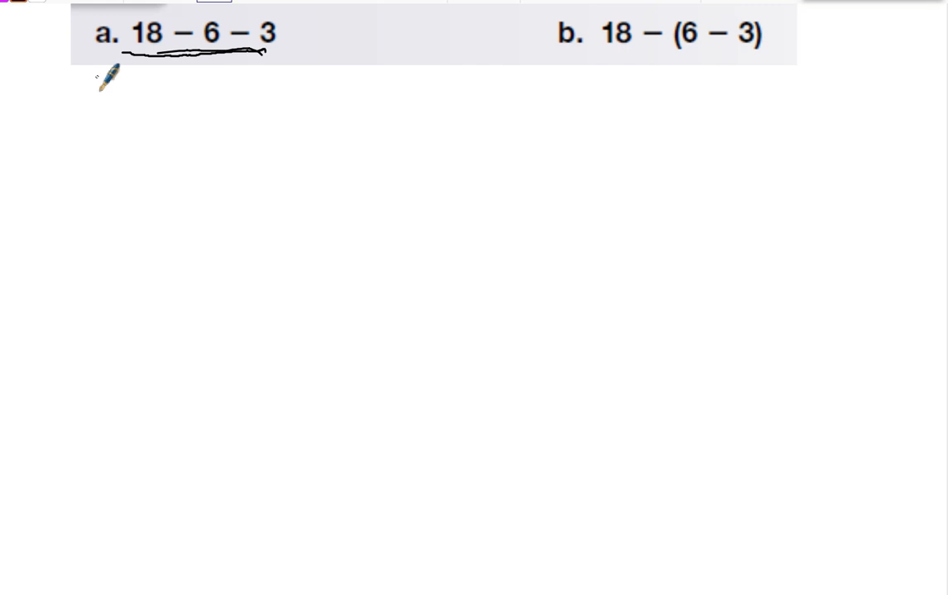
drag(98, 81, 244, 77)
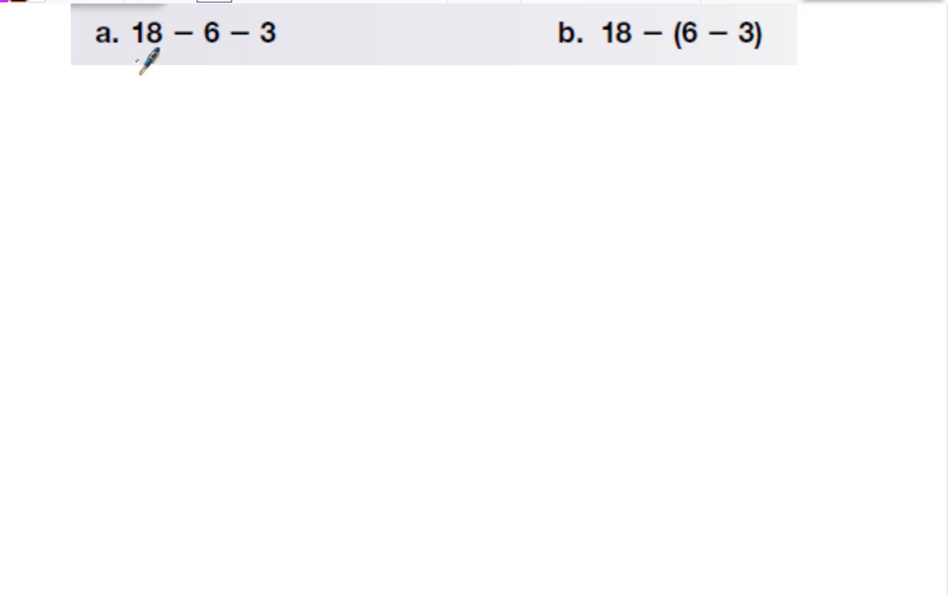
drag(149, 58, 207, 54)
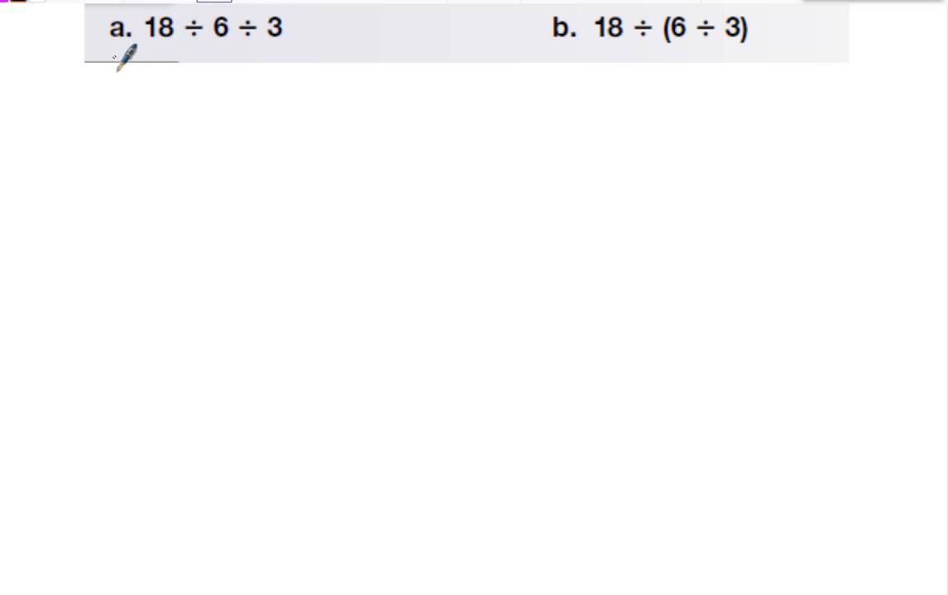
Reduce 18 ÷ 6 ÷ 3 to 3 ÷ 3, then write the answer 1
drag(120, 54, 265, 48)
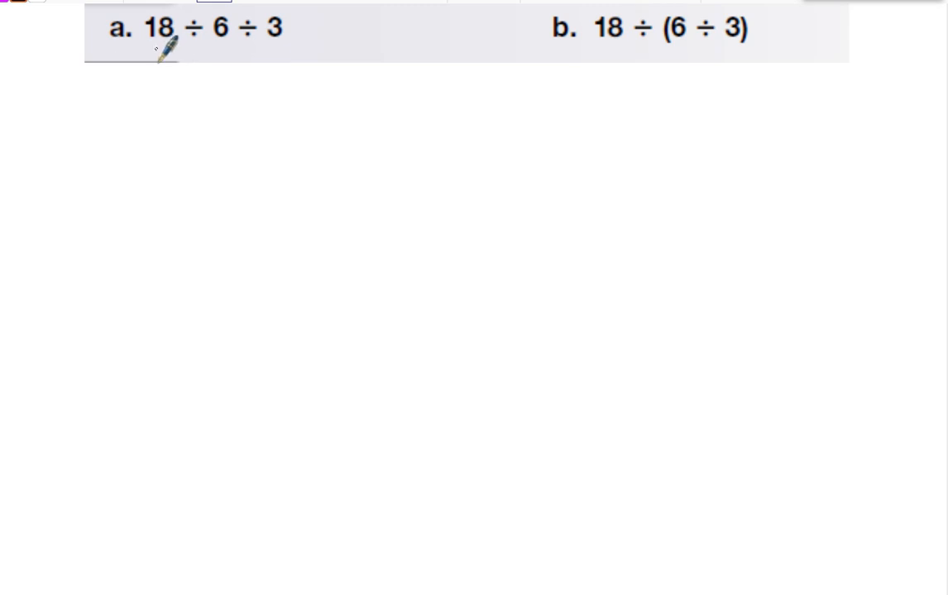
drag(157, 62, 211, 53)
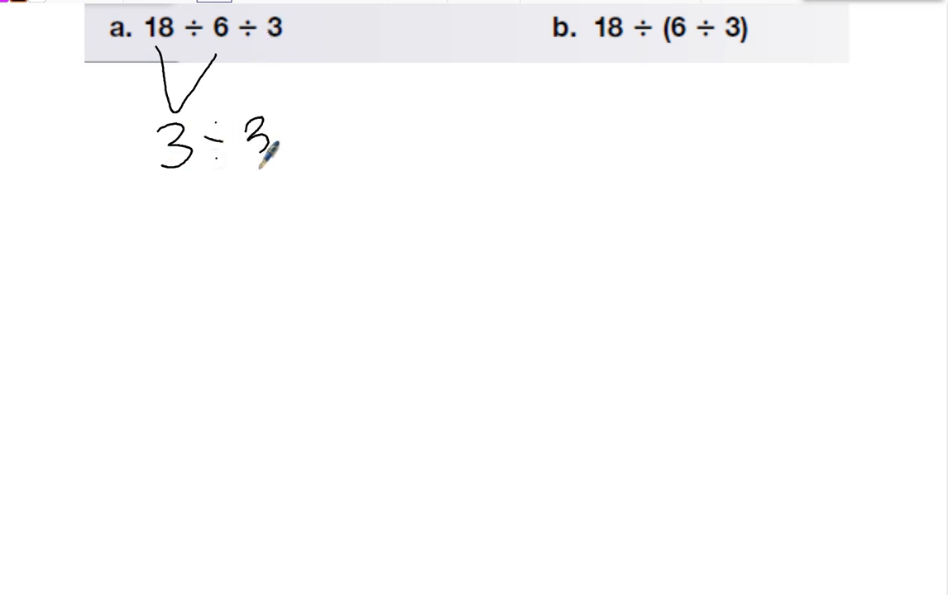
drag(256, 153, 195, 223)
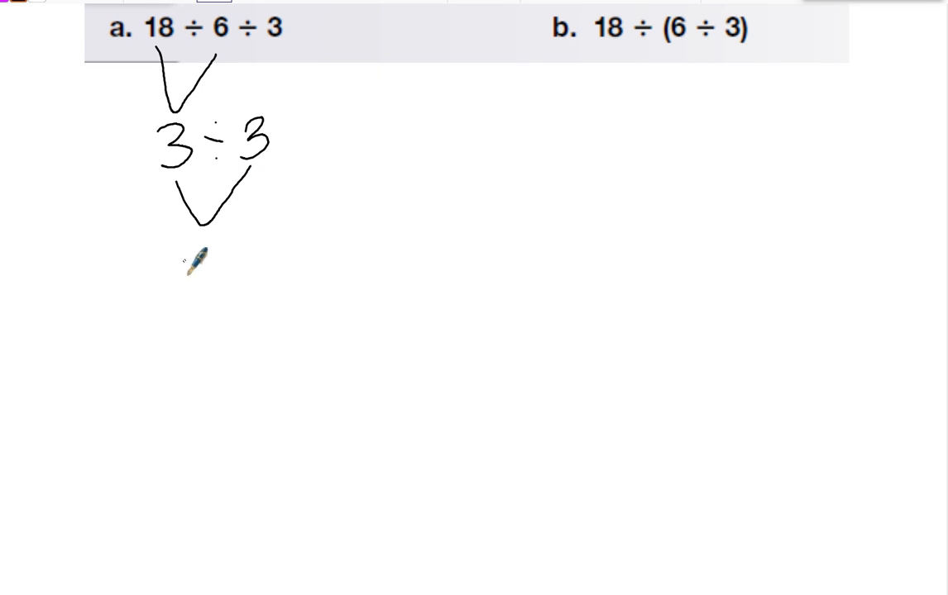
drag(197, 248, 197, 298)
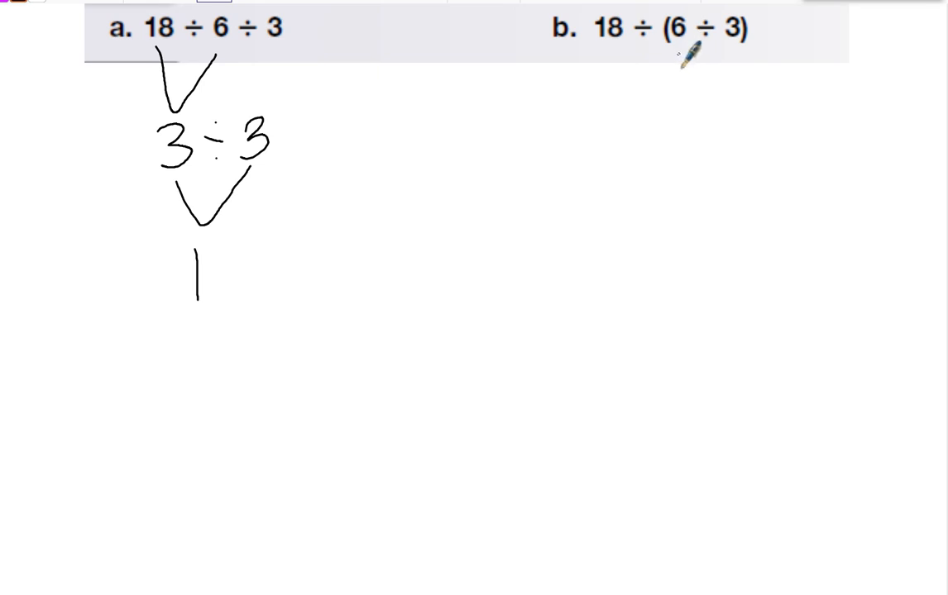
drag(691, 62, 728, 91)
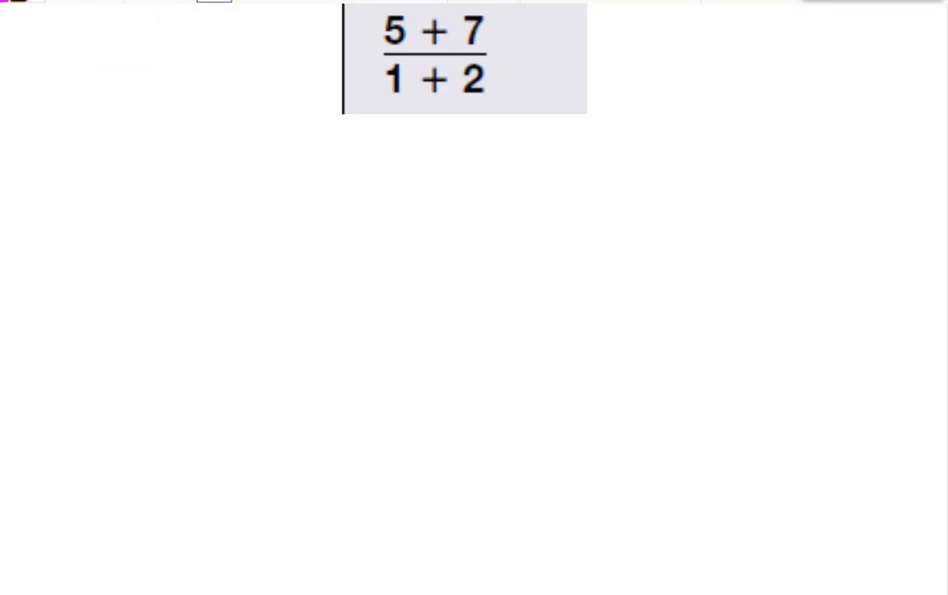
mouse_move(472, 54)
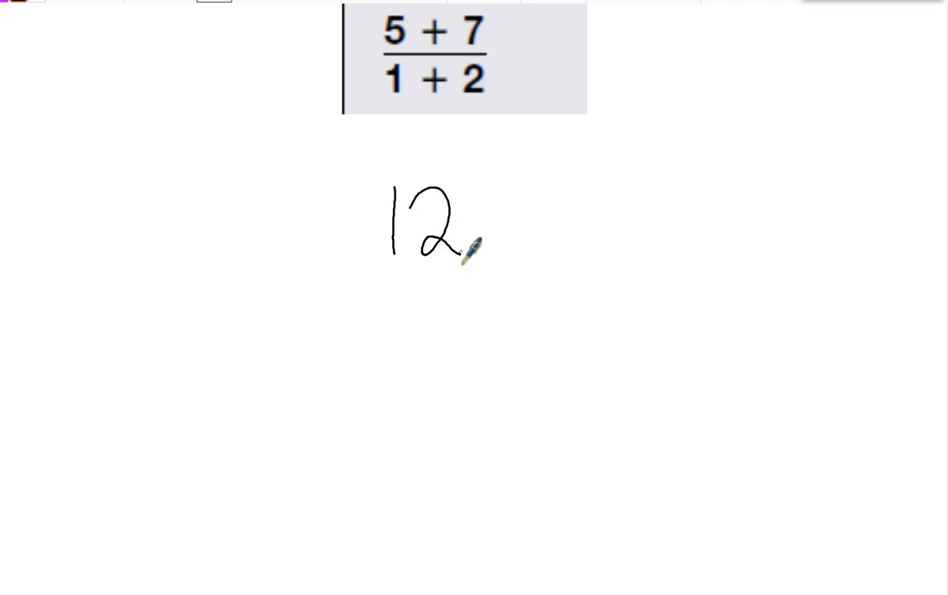
Handwrite the fraction bar and denominator 3 beneath 12 under the printed fraction
drag(337, 277, 510, 271)
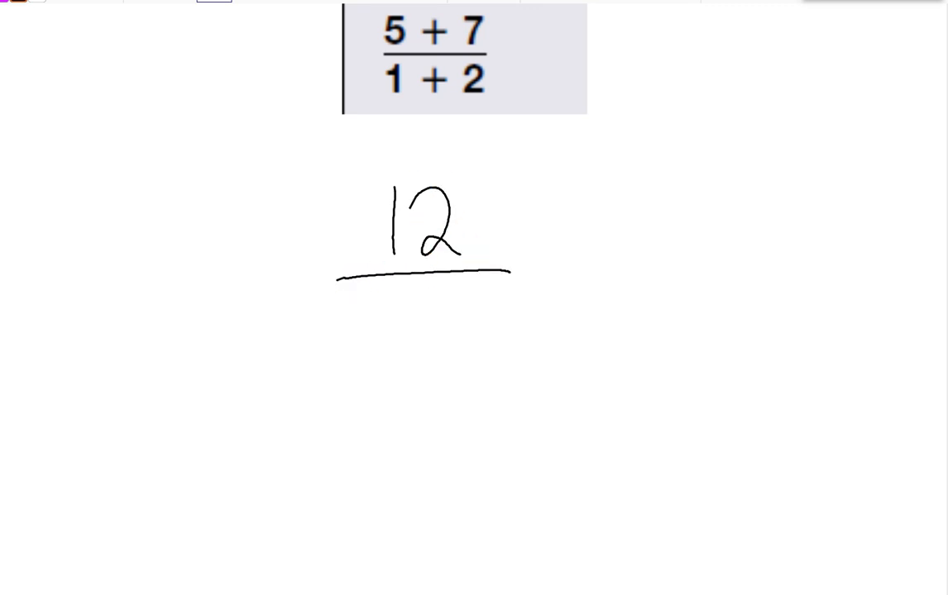
drag(418, 294, 426, 339)
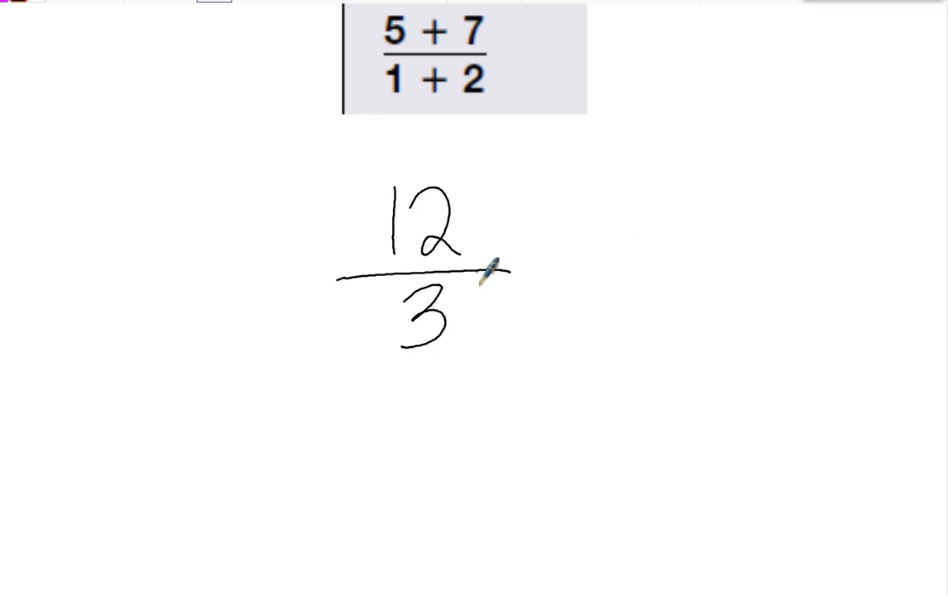